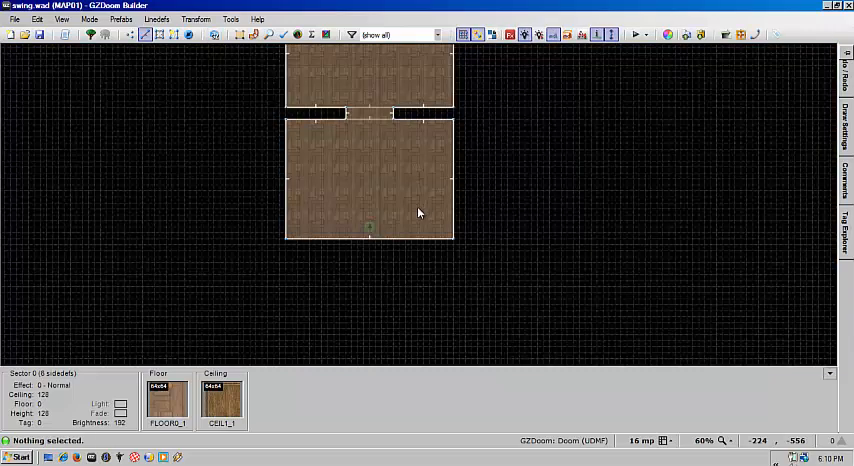
- Draw a new rectangular room to the right with a small inner rectangle for the door
{"action": "left_click_drag", "start_coordinate": [420, 212], "coordinate": [372, 164]}
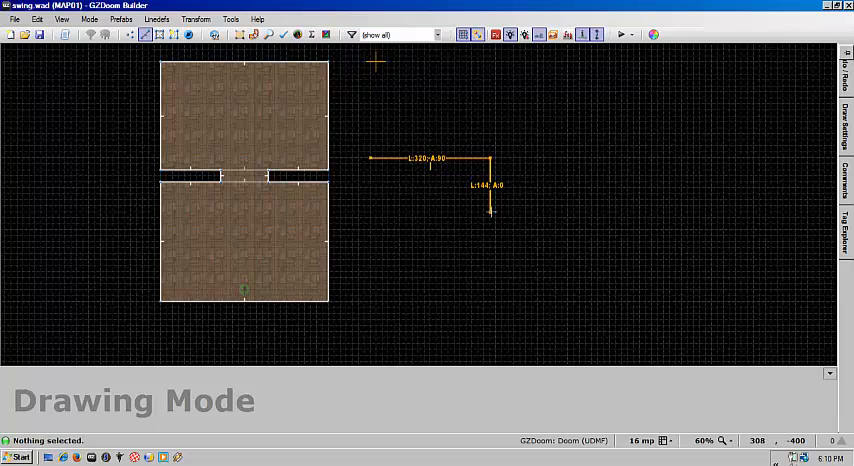
{"action": "left_click", "coordinate": [370, 212]}
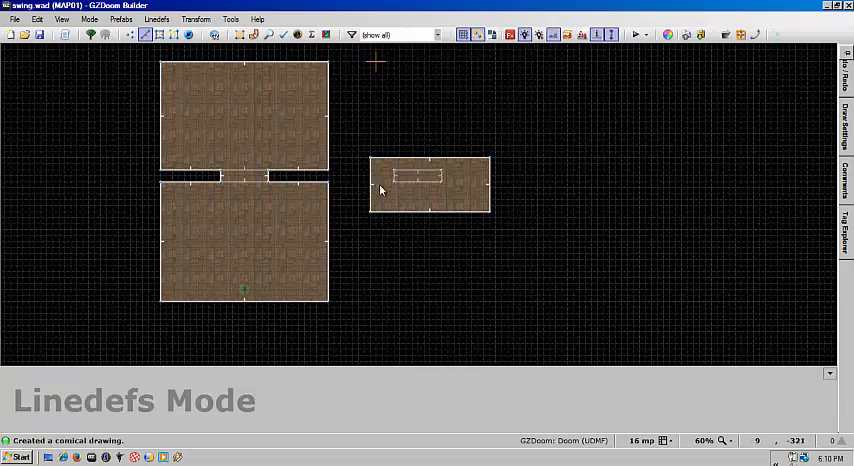
- Delete the inner sector to leave a hole and give its walls the DOORSTOP middle texture
{"action": "left_click", "coordinate": [416, 178]}
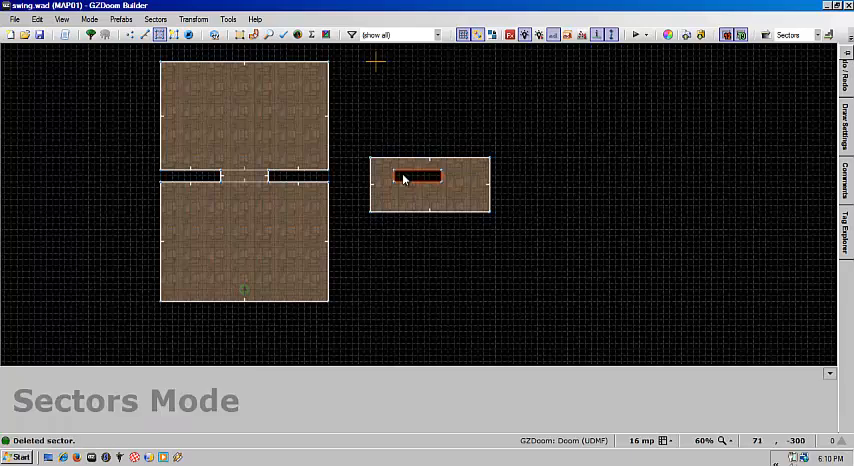
{"action": "left_click", "coordinate": [430, 184]}
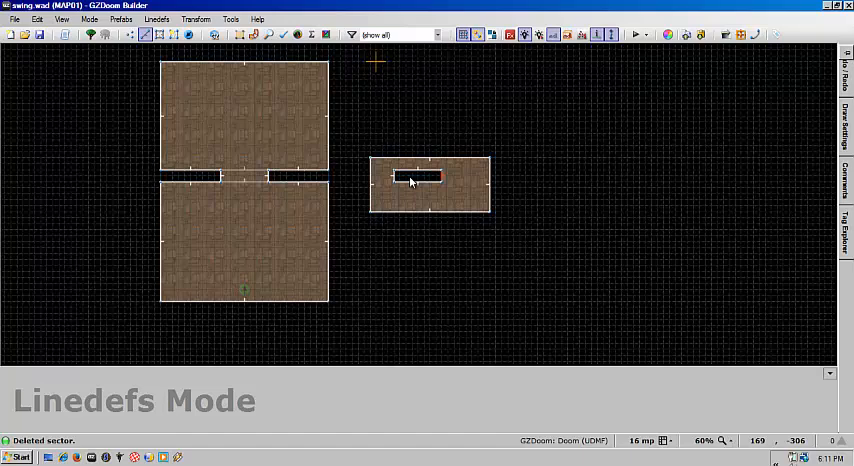
{"action": "left_click", "coordinate": [416, 176]}
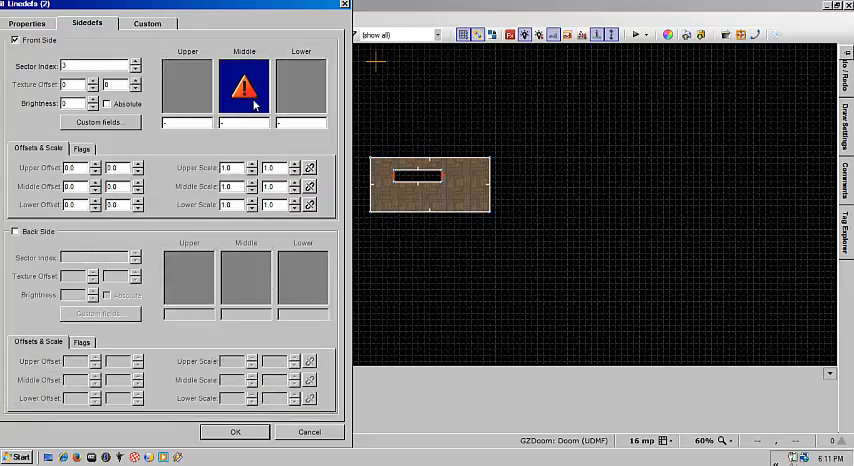
{"action": "double_click", "coordinate": [244, 88]}
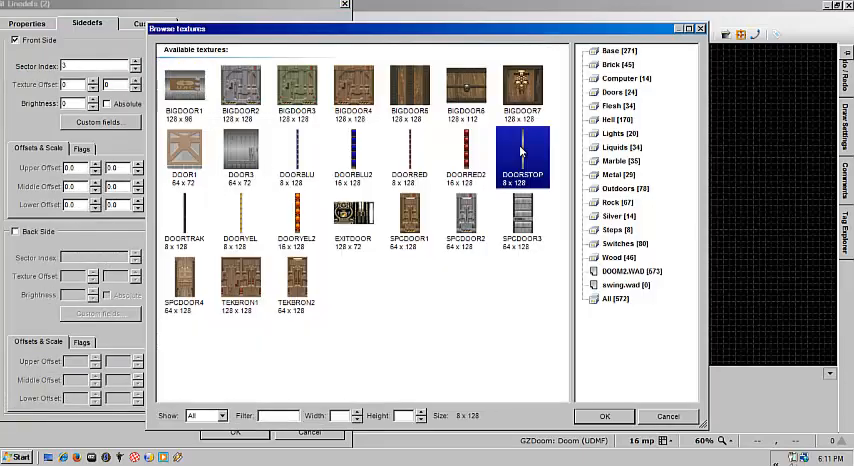
{"action": "left_click", "coordinate": [604, 416]}
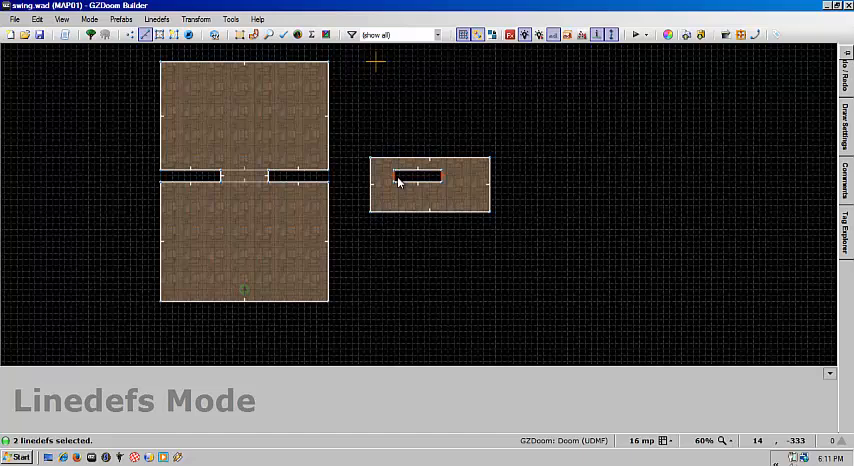
- Apply the DOORSTOP texture to the remaining lines around the hole and confirm
{"action": "left_click", "coordinate": [414, 172]}
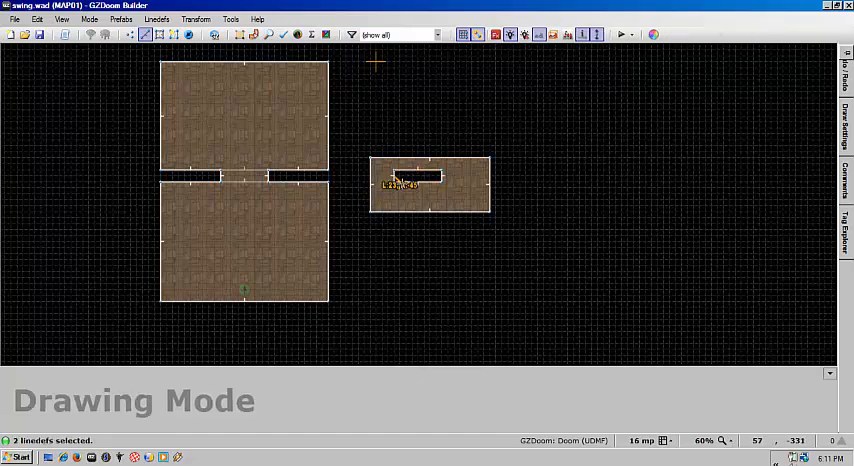
{"action": "left_click", "coordinate": [410, 176]}
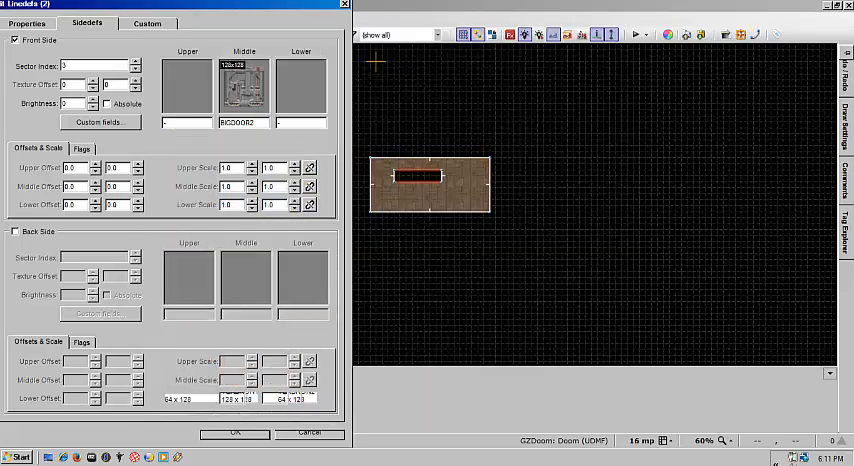
{"action": "left_click", "coordinate": [234, 432]}
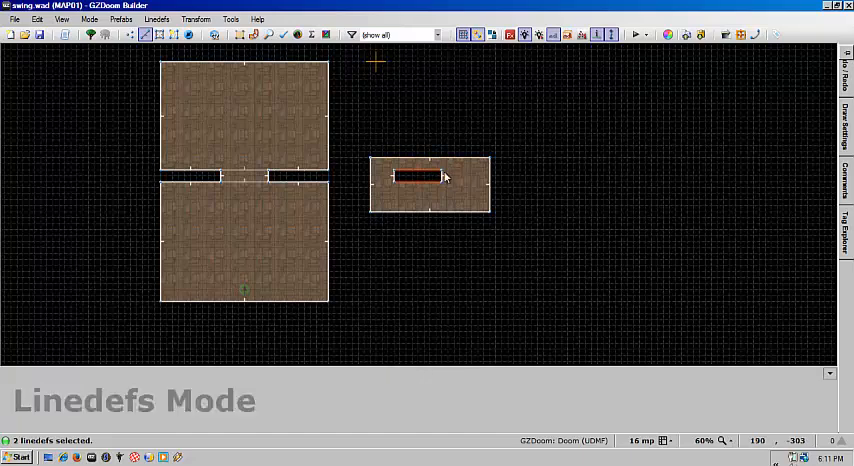
- Assign the Polyobj Start Line action to one of the door hole's linedefs
{"action": "left_click", "coordinate": [412, 176]}
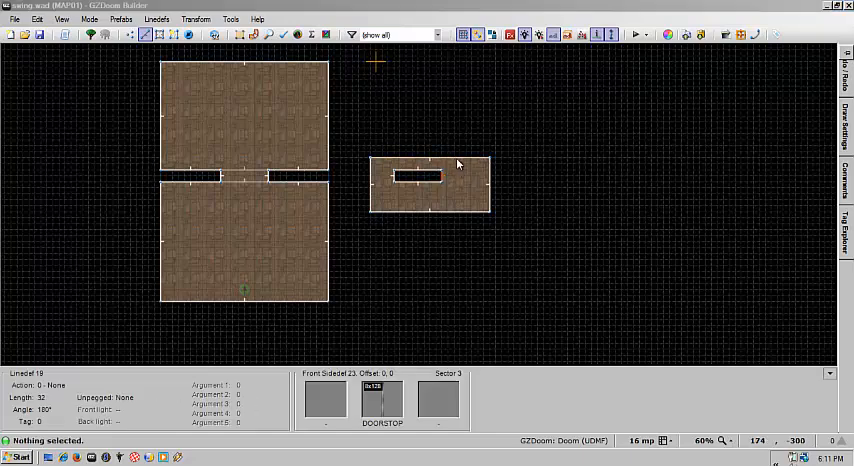
{"action": "double_click", "coordinate": [428, 176]}
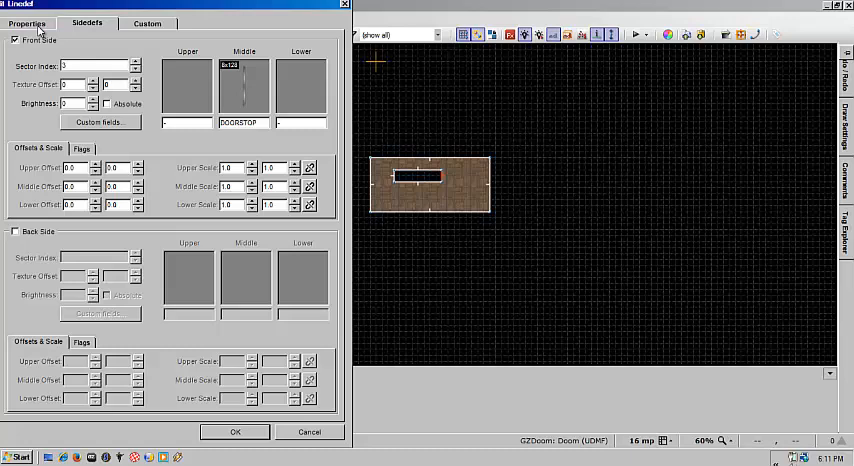
{"action": "left_click", "coordinate": [28, 24]}
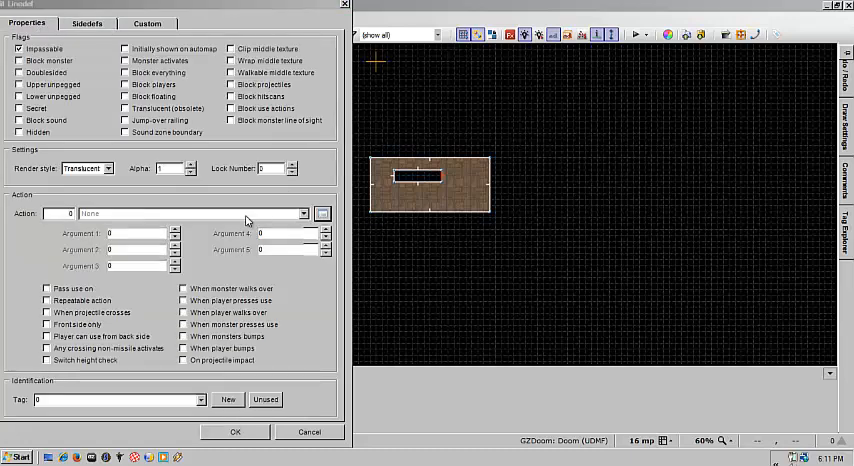
{"action": "left_click", "coordinate": [322, 212]}
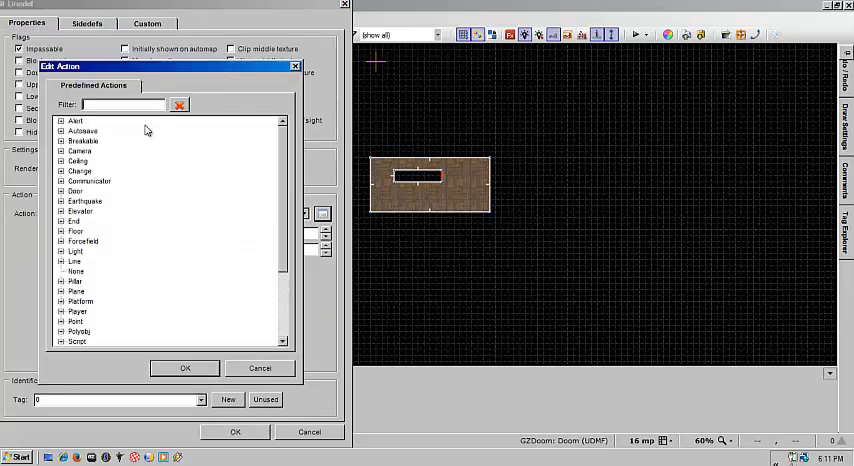
{"action": "type", "text": "start"}
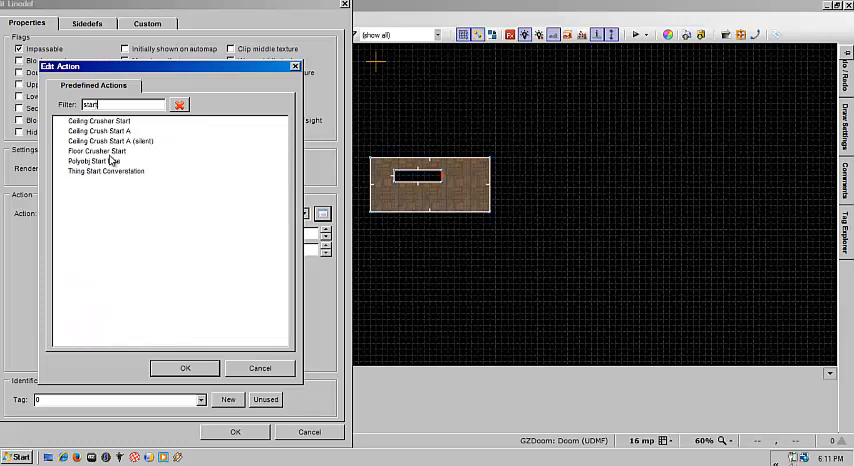
{"action": "left_click", "coordinate": [184, 368]}
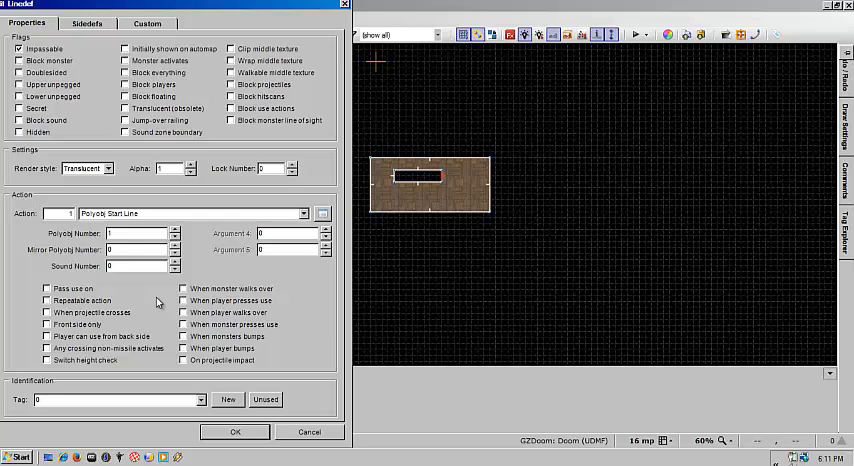
{"action": "left_click", "coordinate": [234, 432]}
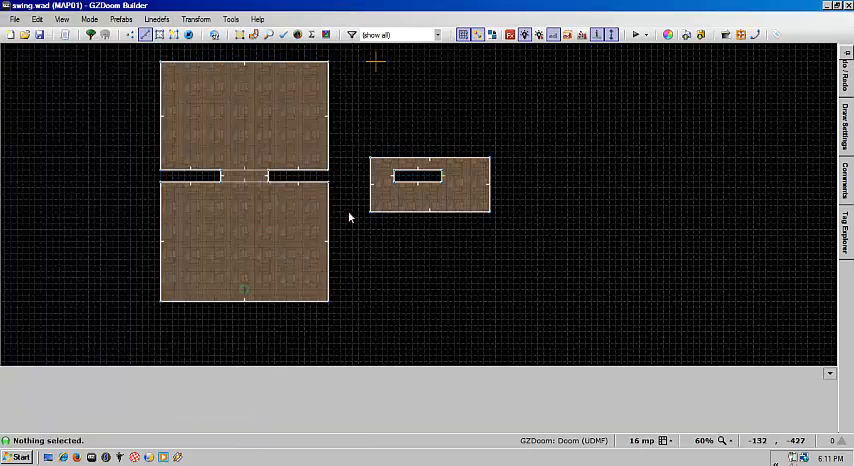
- Make the thing inside the door hole a Polyobject Start Spot and adjust its properties
{"action": "left_click", "coordinate": [156, 20]}
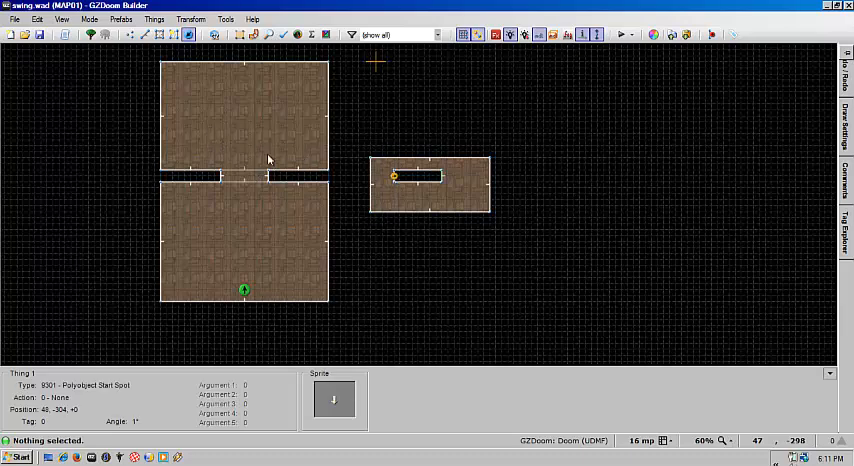
{"action": "double_click", "coordinate": [244, 290]}
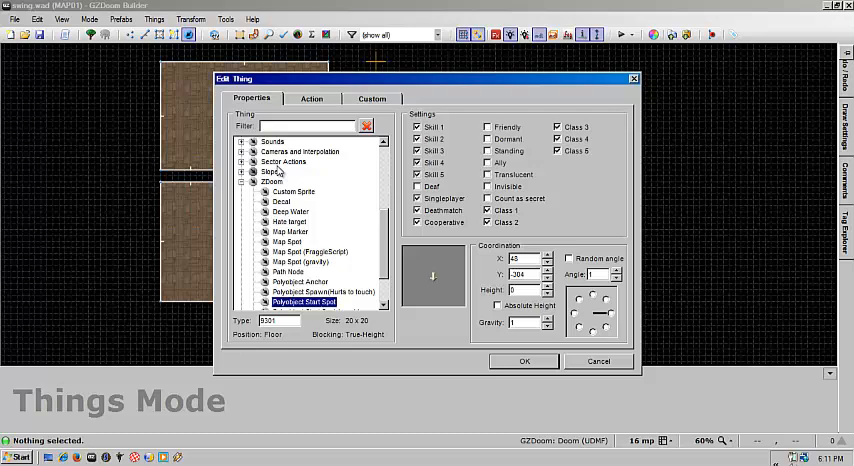
{"action": "left_click", "coordinate": [300, 282]}
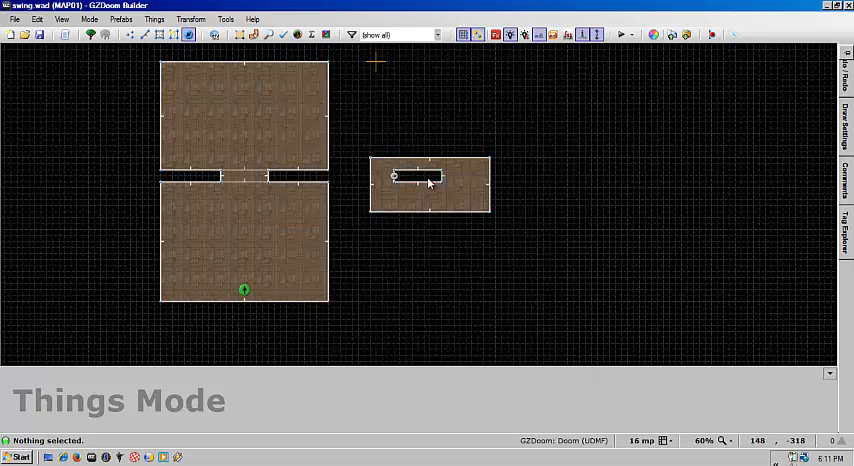
{"action": "mouse_move", "coordinate": [224, 176]}
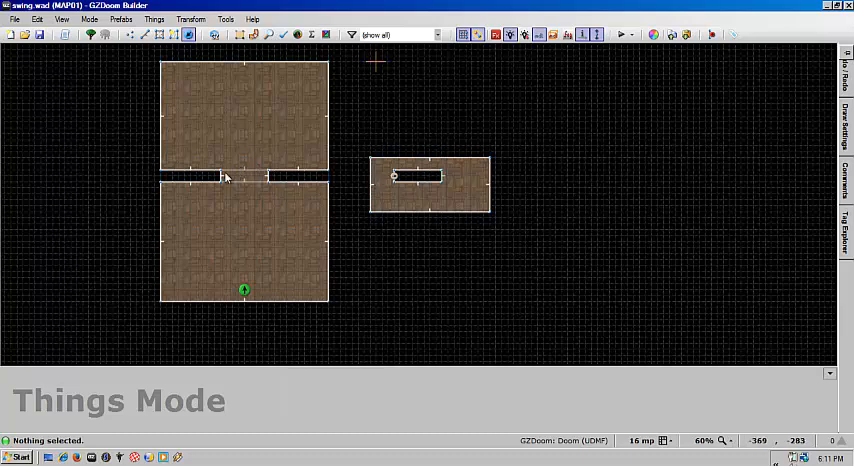
{"action": "double_click", "coordinate": [244, 290]}
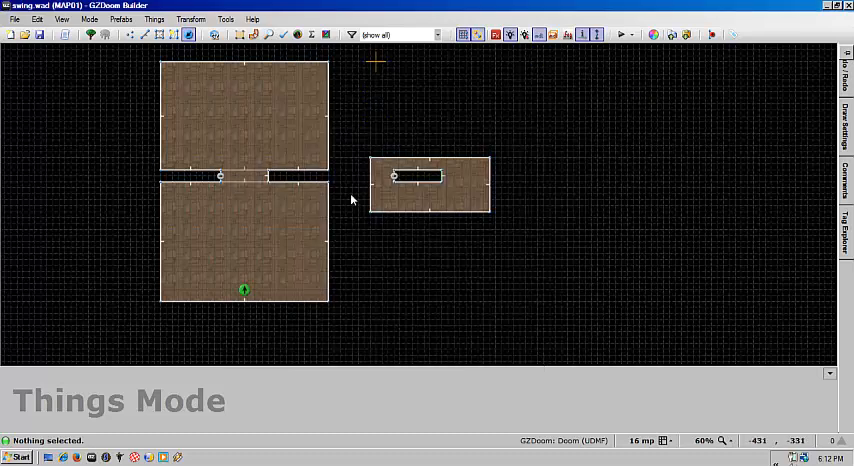
{"action": "mouse_move", "coordinate": [290, 168]}
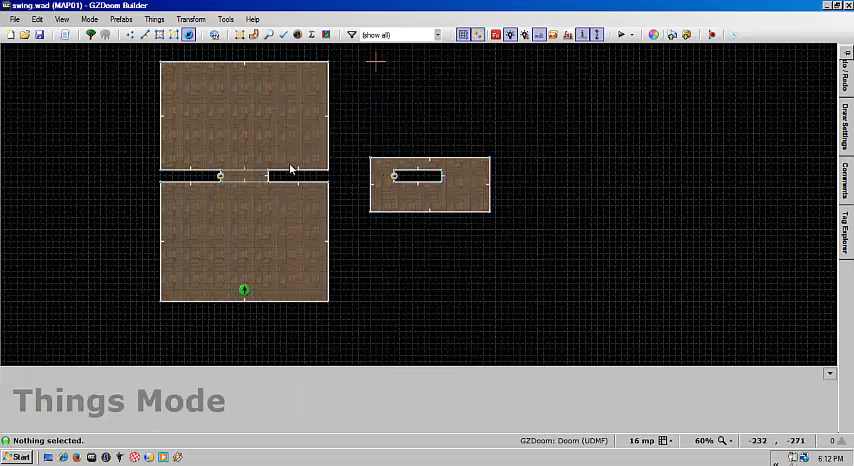
{"action": "mouse_move", "coordinate": [412, 182]}
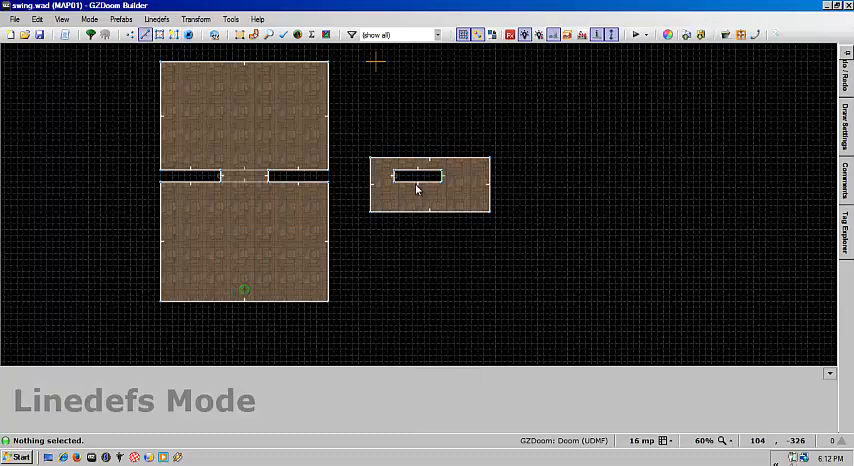
- Give a long door edge a Polyobj Door Swing action, repeatable and triggered by player use
{"action": "left_click", "coordinate": [416, 172]}
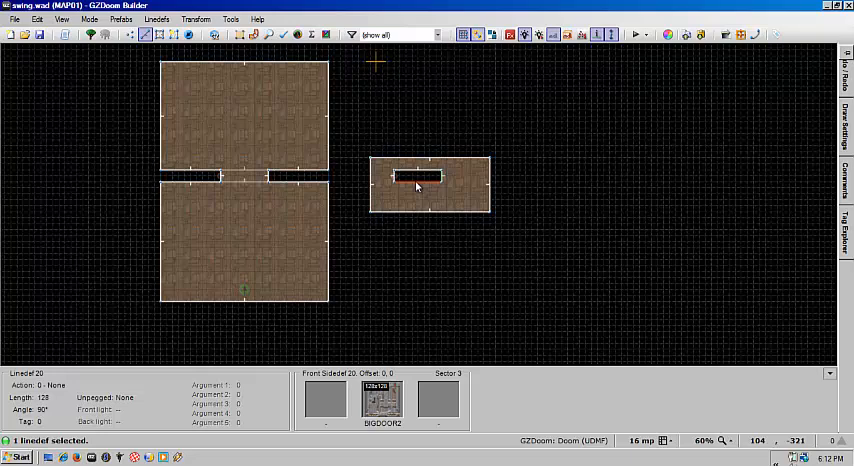
{"action": "double_click", "coordinate": [416, 176]}
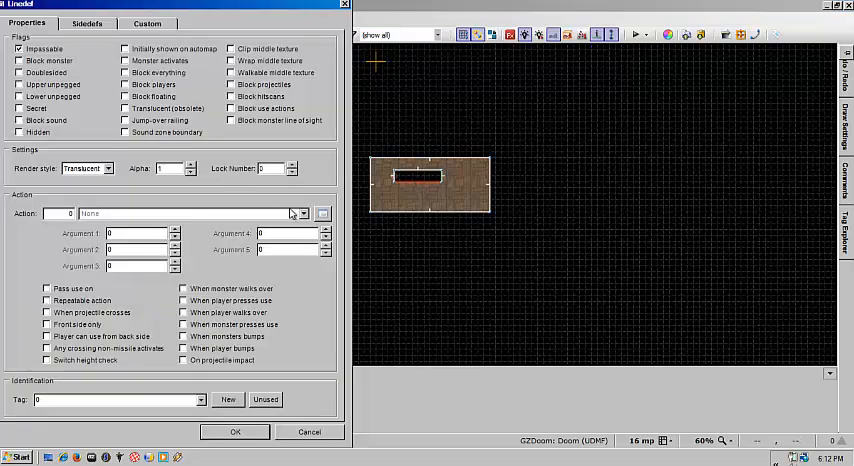
{"action": "left_click", "coordinate": [322, 212]}
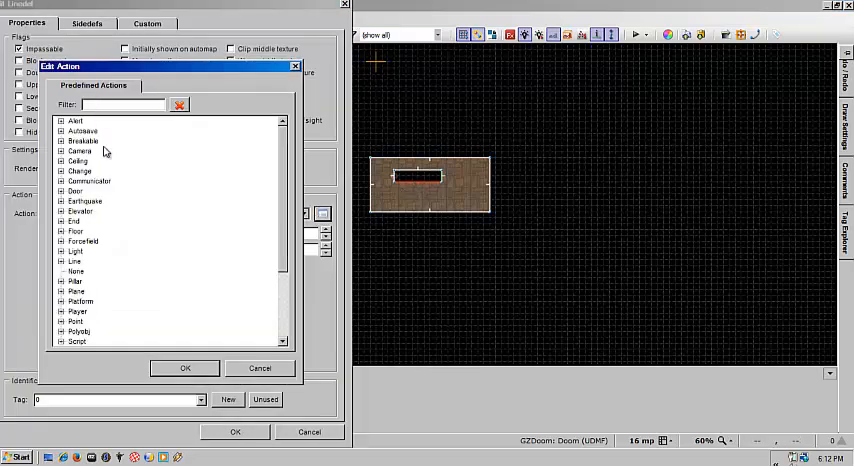
{"action": "type", "text": "poly"}
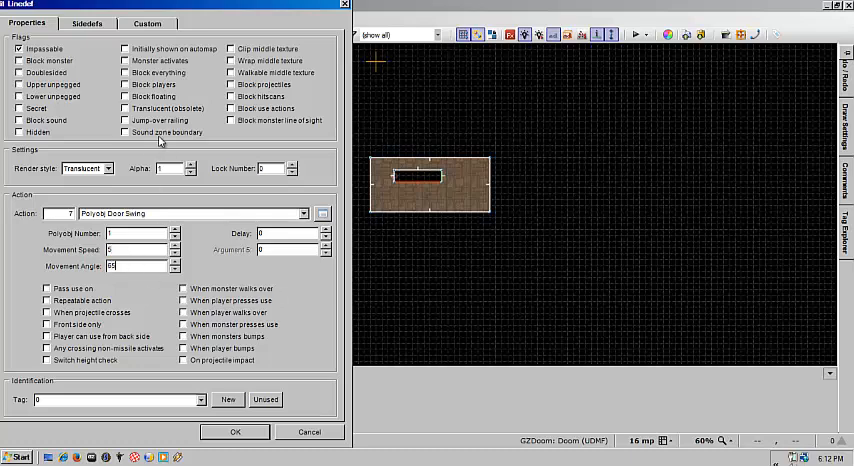
{"action": "left_click", "coordinate": [284, 234]}
{"action": "type", "text": "50"}
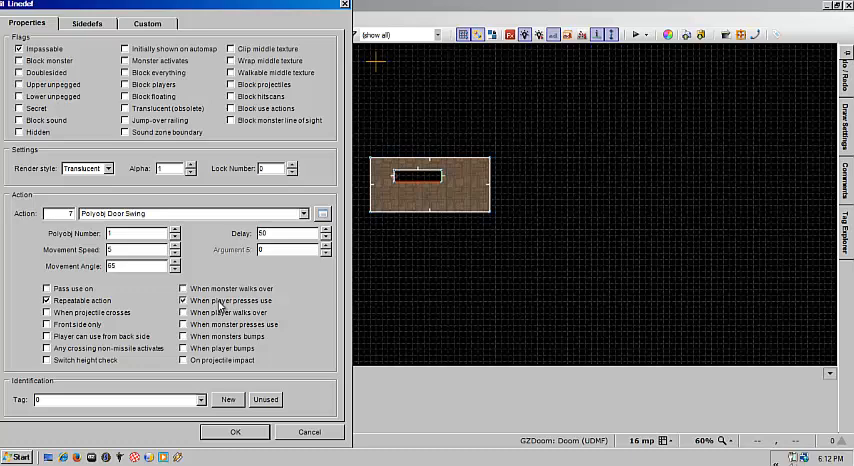
{"action": "left_click", "coordinate": [234, 432]}
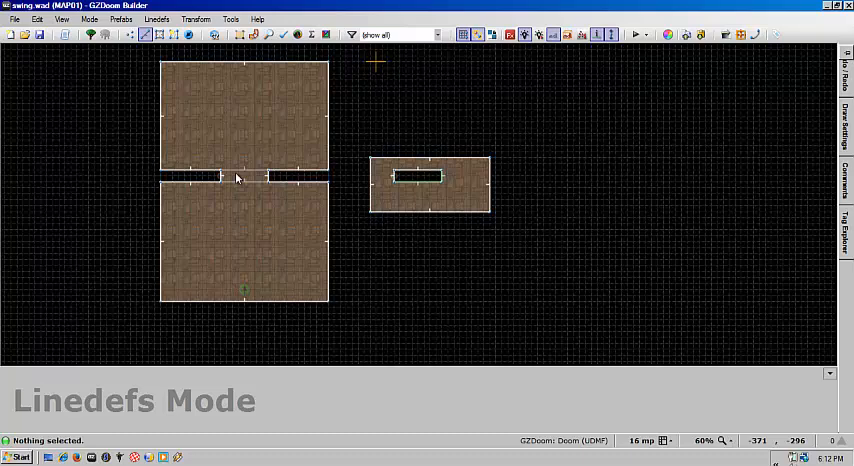
{"action": "mouse_move", "coordinate": [220, 184]}
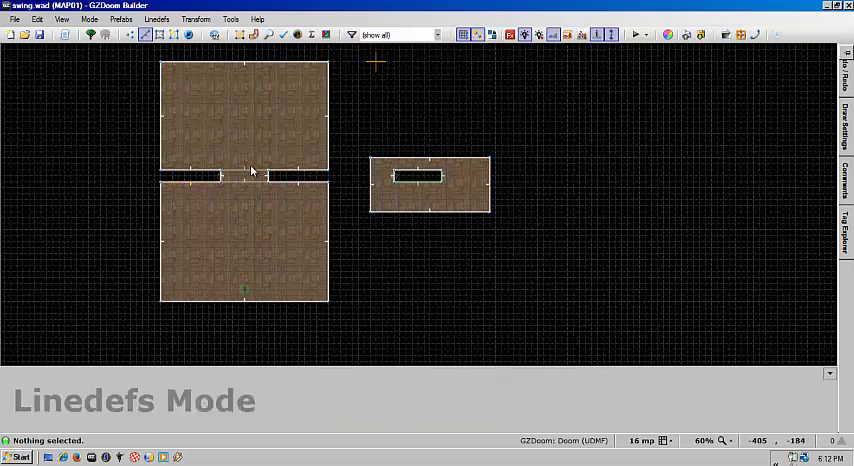
{"action": "mouse_move", "coordinate": [216, 130]}
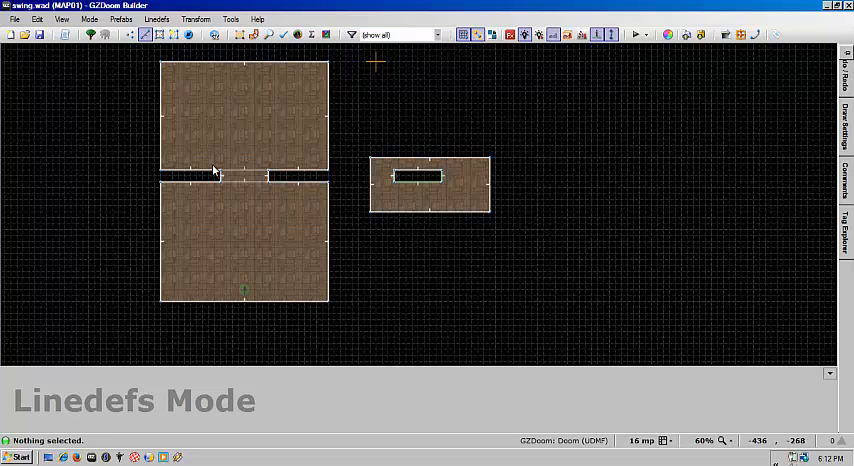
{"action": "mouse_move", "coordinate": [232, 108]}
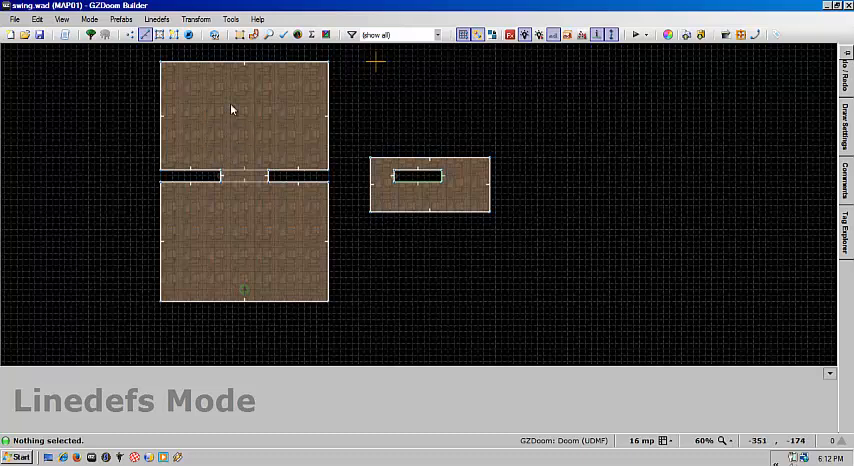
{"action": "mouse_move", "coordinate": [240, 204]}
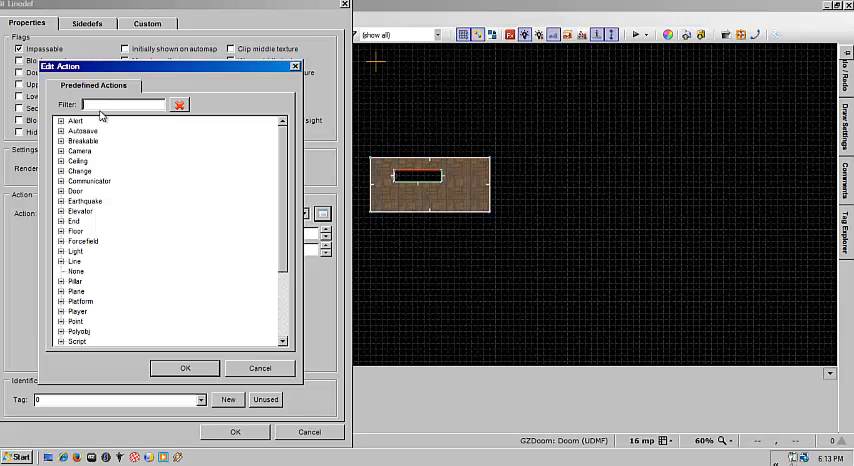
- Give the opposite long door edge the same repeatable, use-triggered Polyobj Door Swing action
{"action": "type", "text": "pol"}
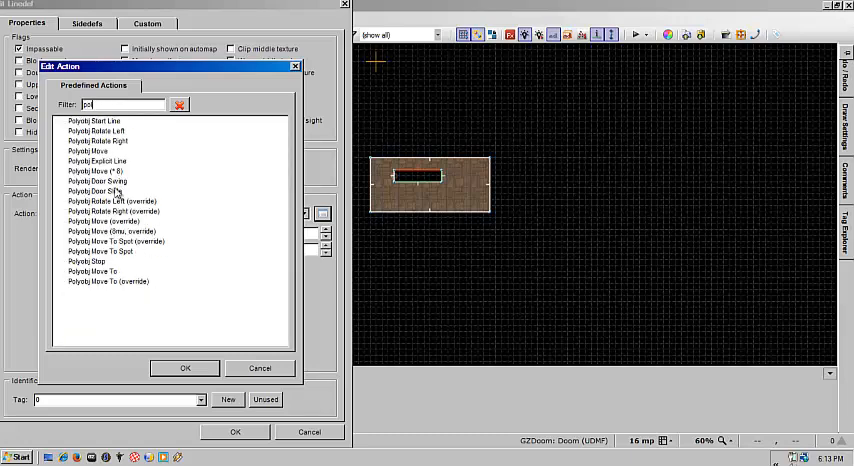
{"action": "double_click", "coordinate": [96, 180]}
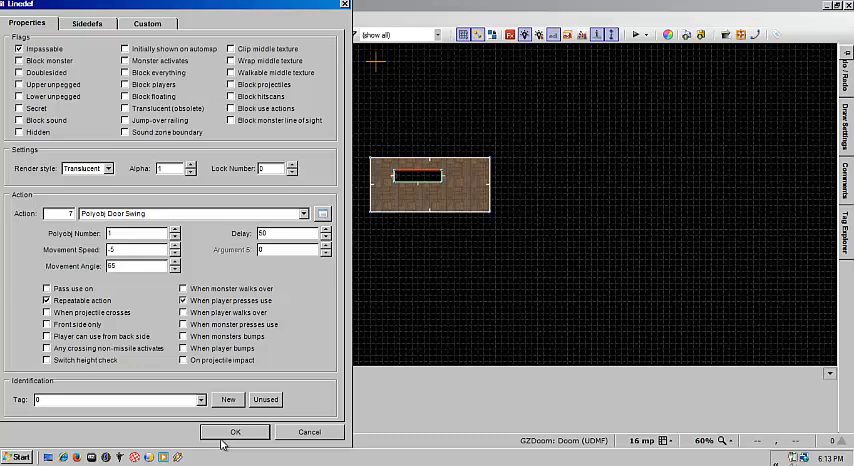
{"action": "left_click", "coordinate": [234, 432]}
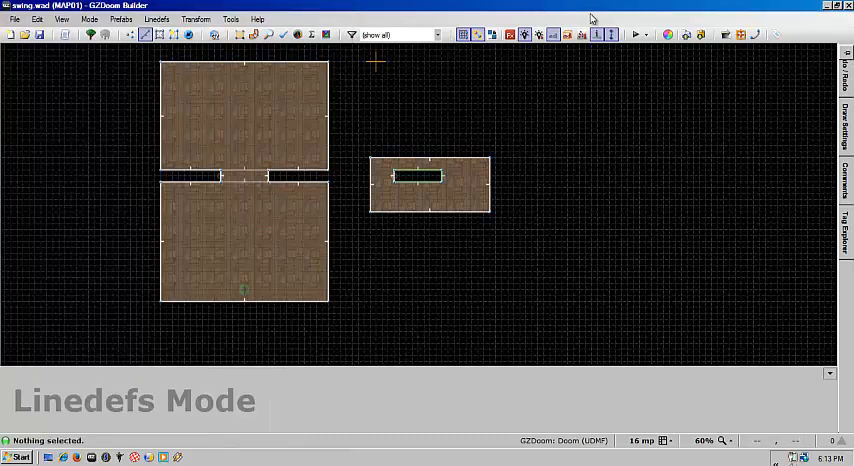
{"action": "mouse_move", "coordinate": [638, 34]}
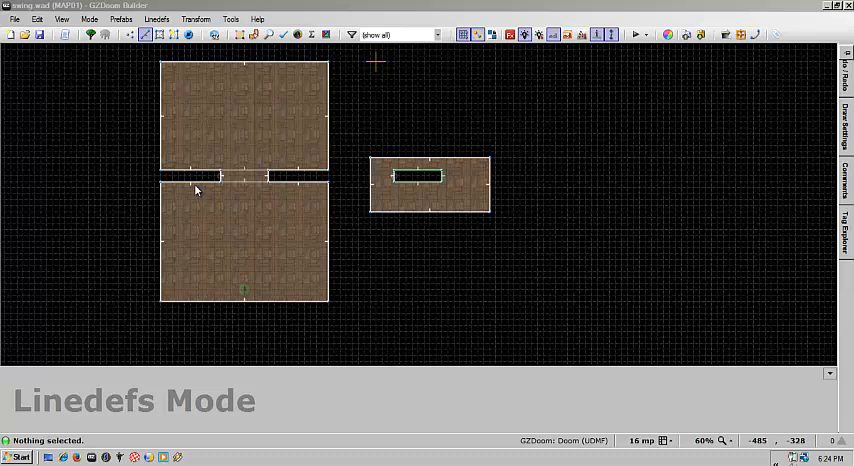
{"action": "mouse_move", "coordinate": [256, 212]}
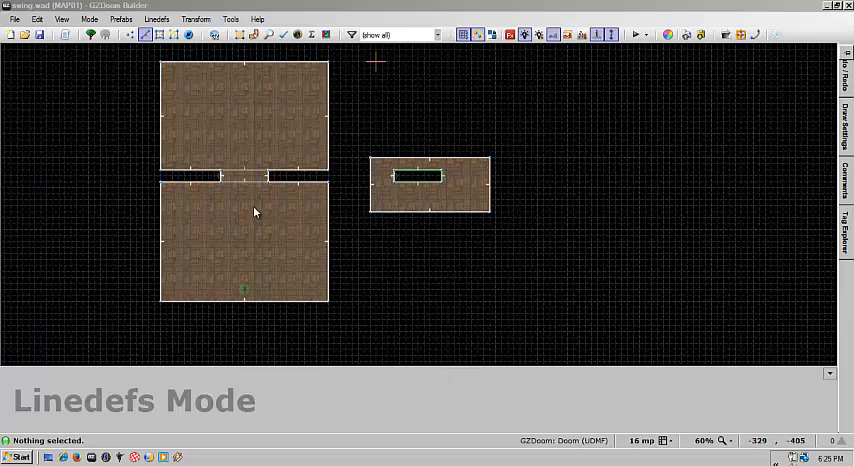
{"action": "mouse_move", "coordinate": [244, 208]}
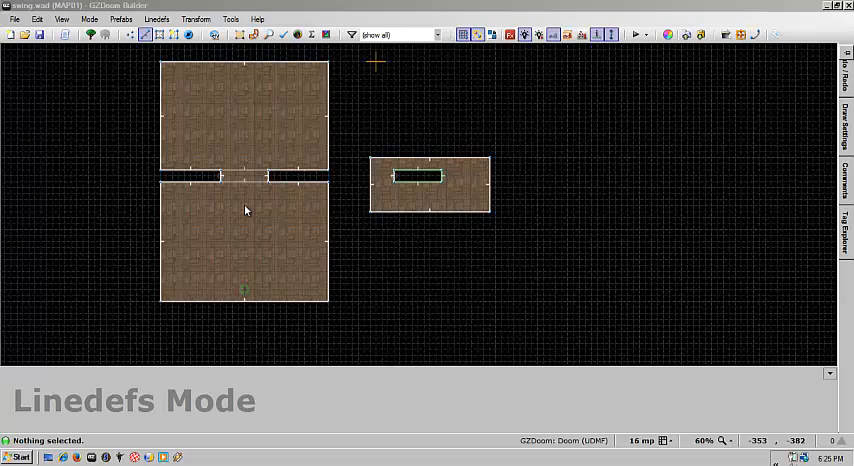
{"action": "mouse_move", "coordinate": [676, 218]}
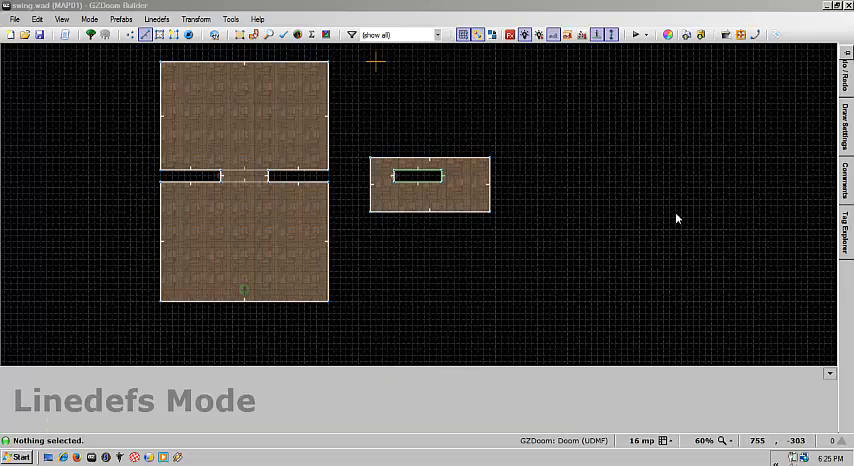